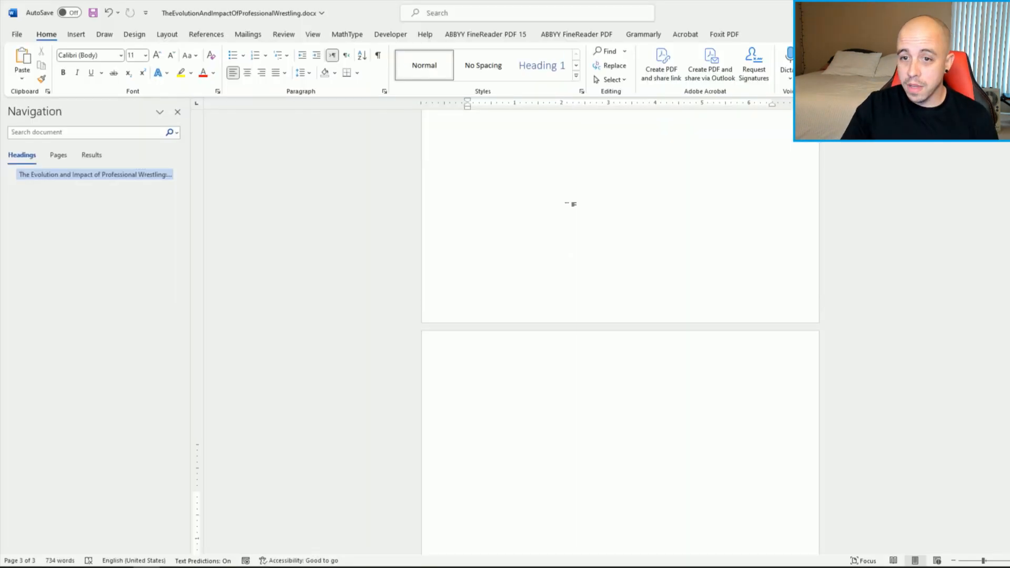
Search for 'water' and choose Remove Watermark to delete the CONFIDENTIAL watermark.
{"action": "scroll", "scroll_direction": "up", "scroll_amount": 3}
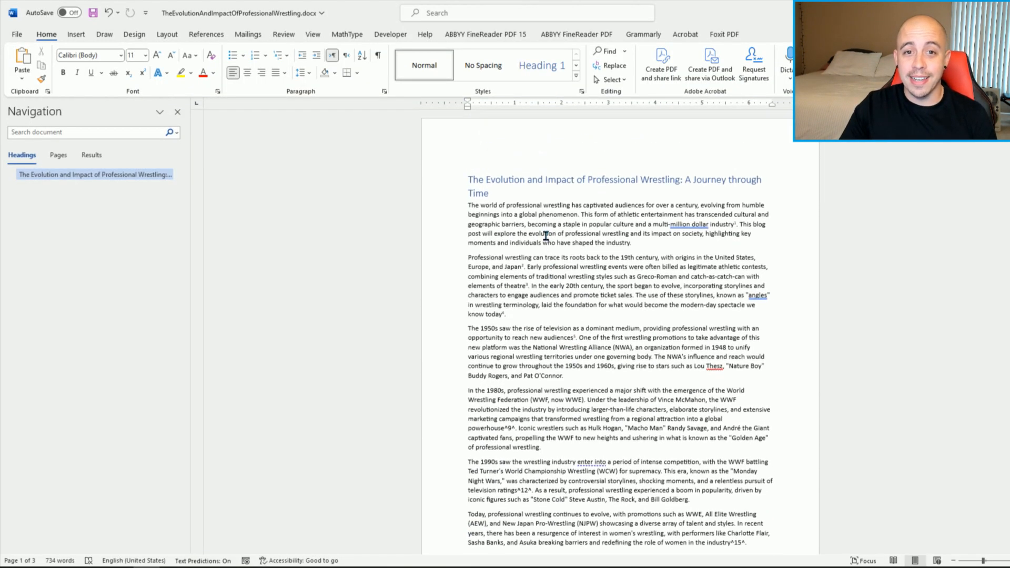
{"action": "scroll", "scroll_direction": "down", "scroll_amount": 3}
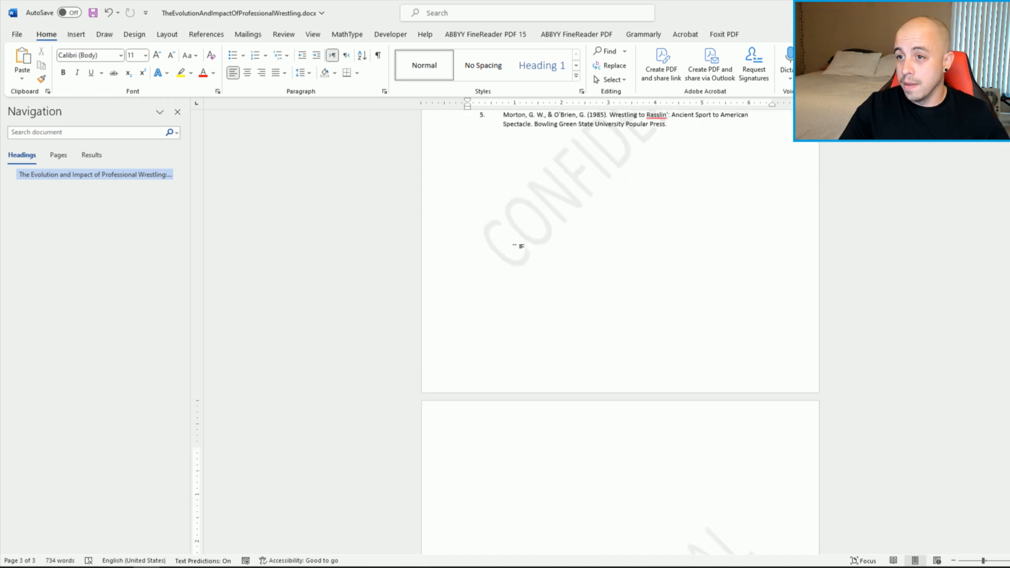
{"action": "scroll", "scroll_direction": "up", "scroll_amount": 3}
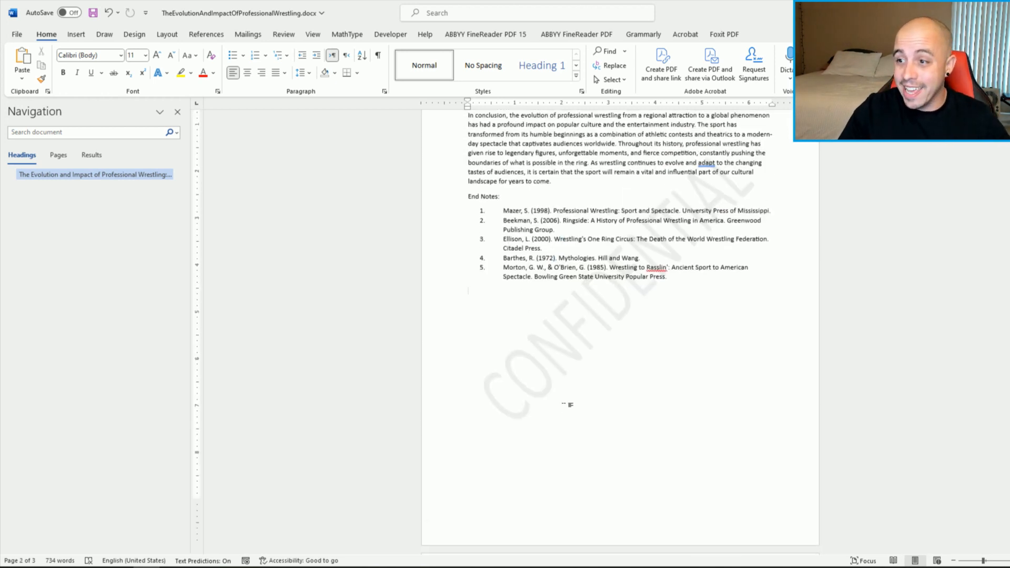
{"action": "scroll", "scroll_direction": "down", "scroll_amount": 3}
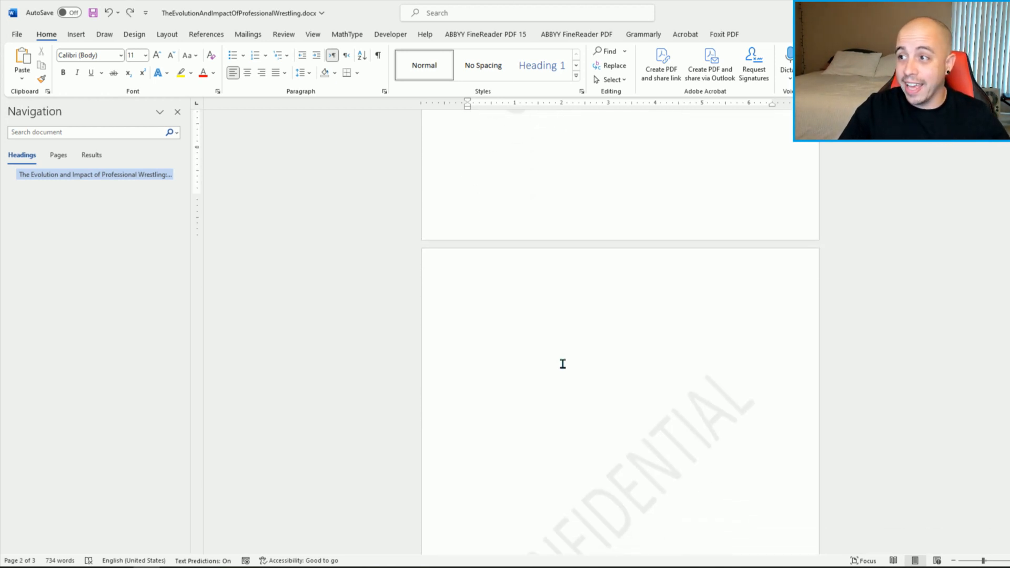
{"action": "scroll", "scroll_direction": "down", "scroll_amount": 3}
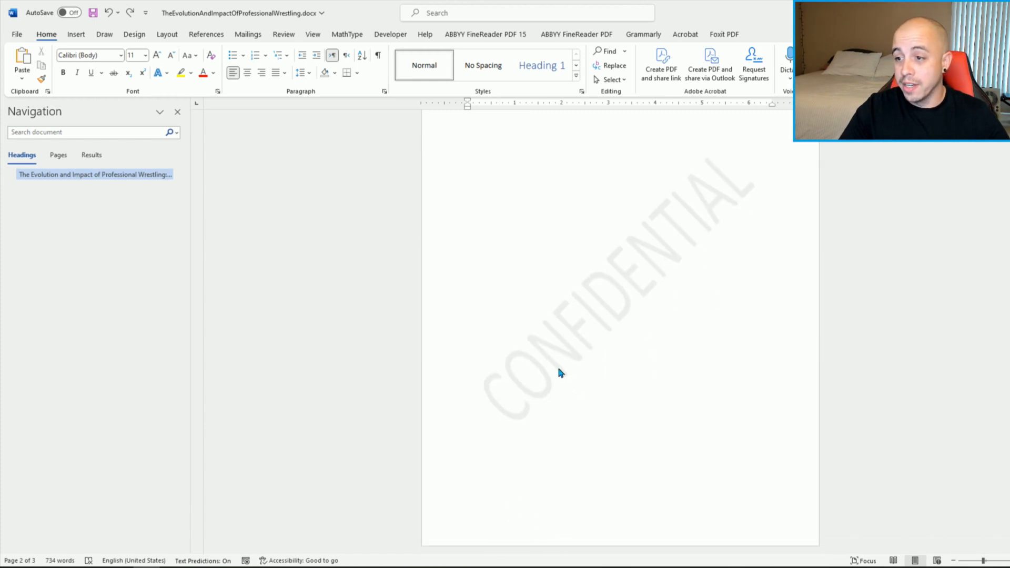
{"action": "left_click", "coordinate": [525, 12]}
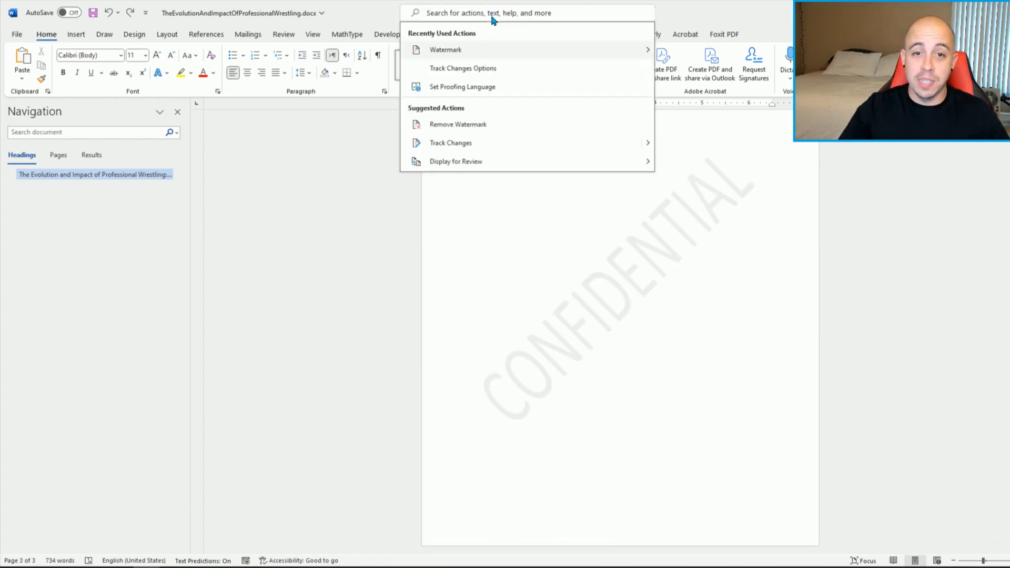
{"action": "type", "text": "water"}
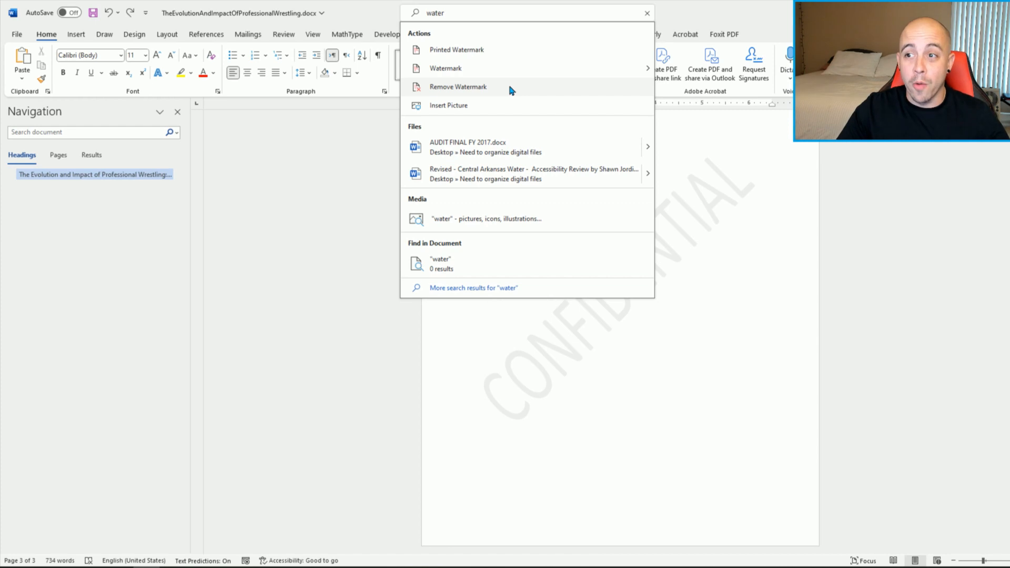
{"action": "left_click", "coordinate": [448, 105]}
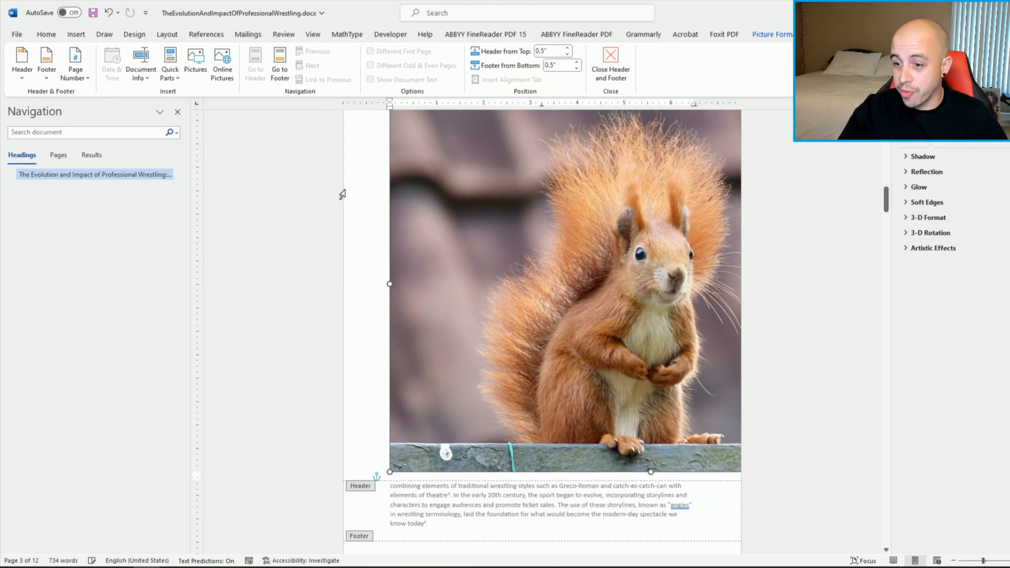
Close header editing and scroll the pages to check the washed-out squirrel background.
{"action": "left_click", "coordinate": [609, 63]}
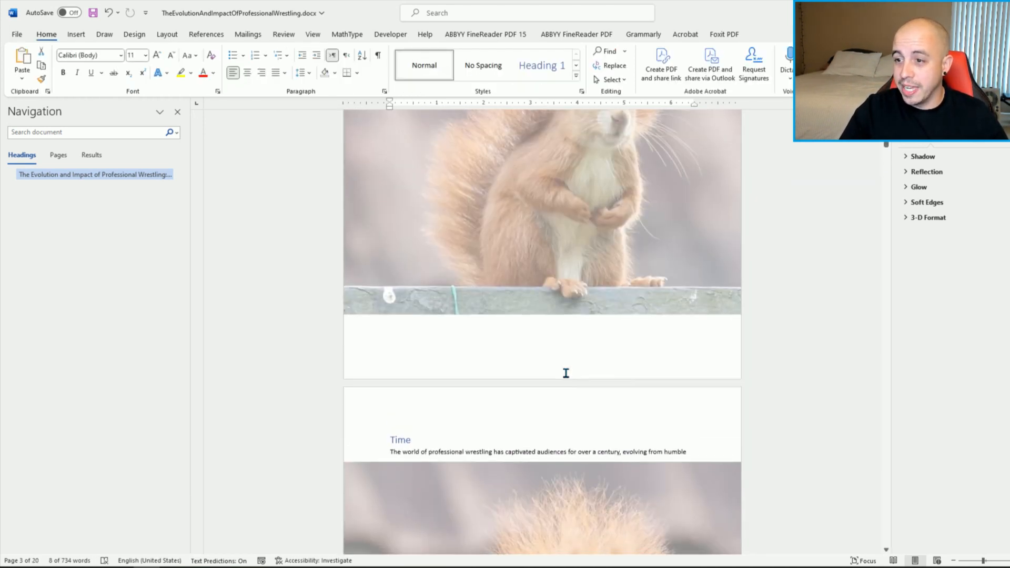
{"action": "scroll", "scroll_direction": "up", "scroll_amount": 3}
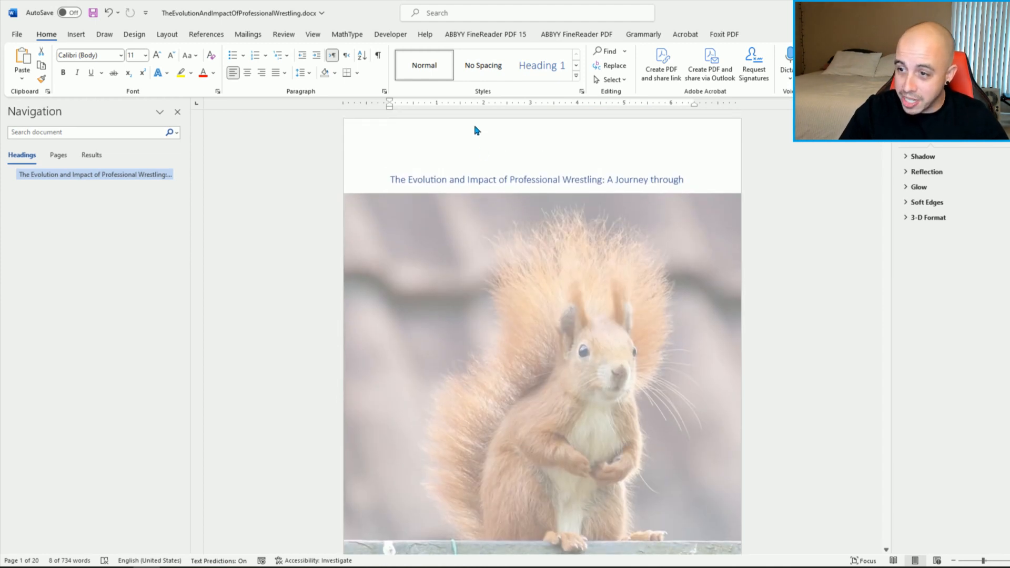
{"action": "scroll", "scroll_direction": "down", "scroll_amount": 3}
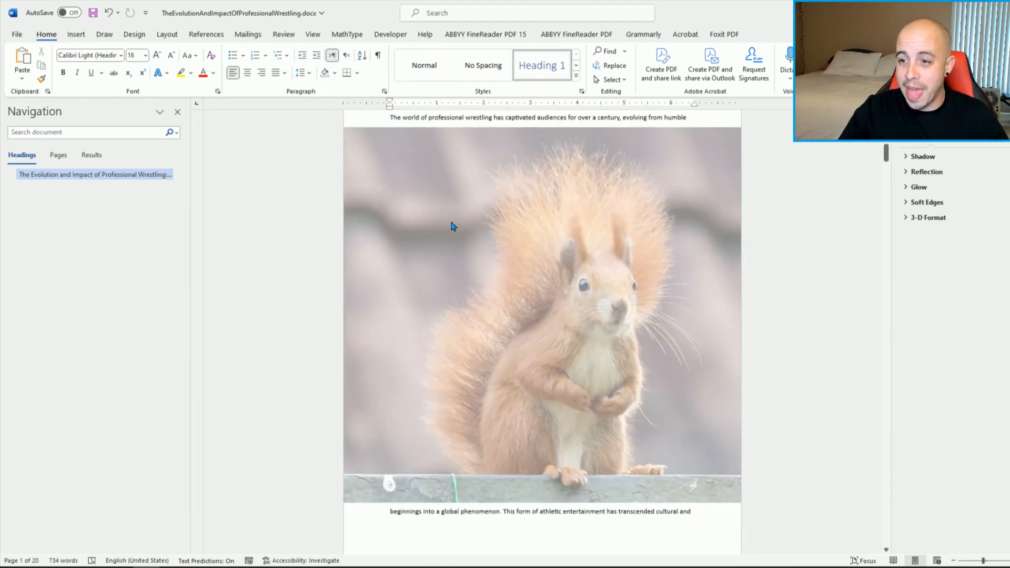
{"action": "scroll", "scroll_direction": "down", "scroll_amount": 3}
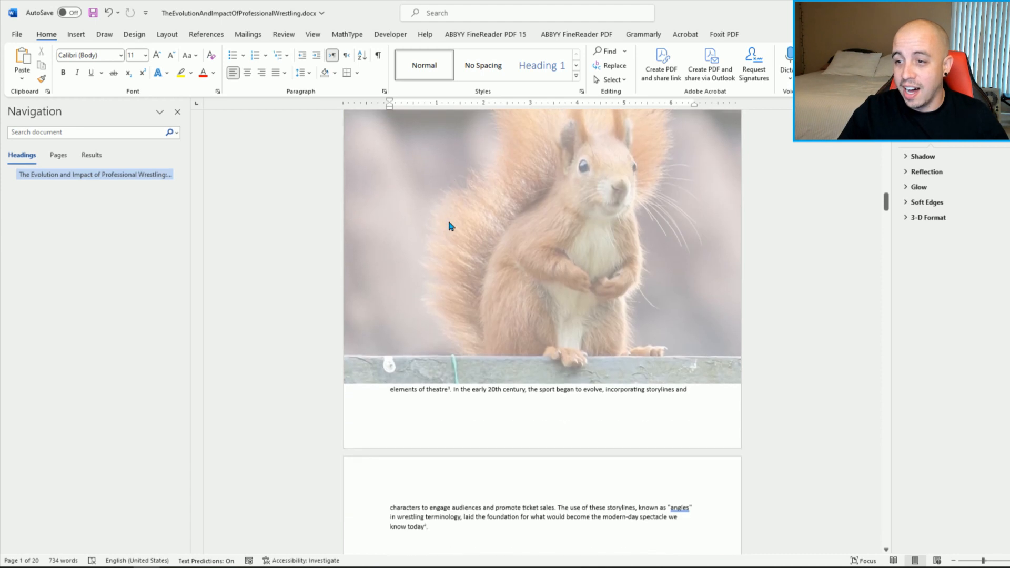